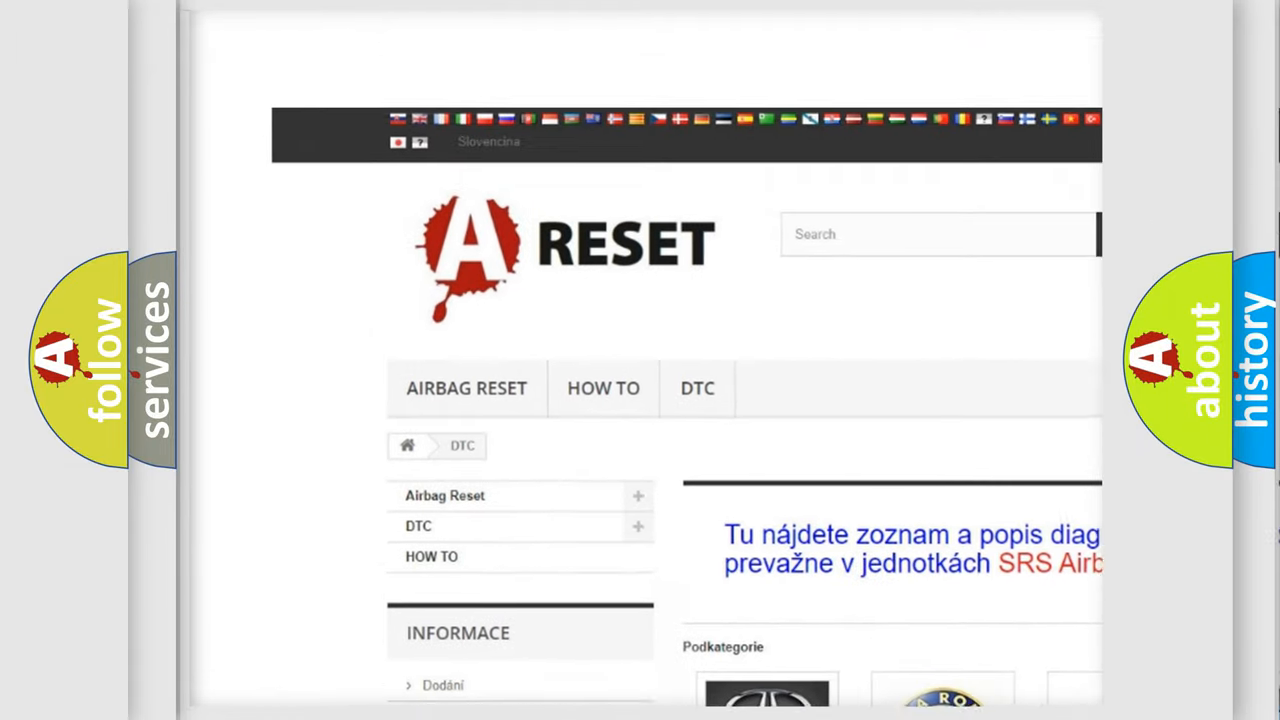
# Scroll the embedded DTC page down to the brand grid with Acura, Audi, BMW and others.
pyautogui.scroll(-3)
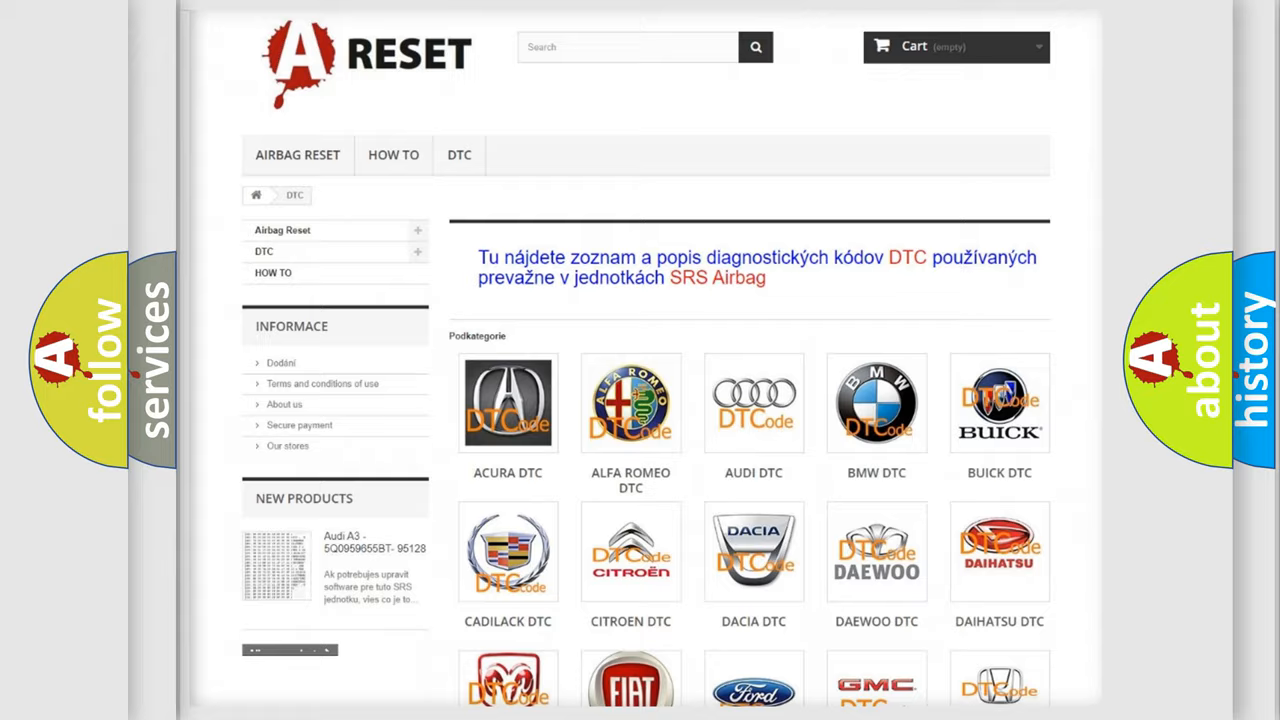
pyautogui.scroll(-3)
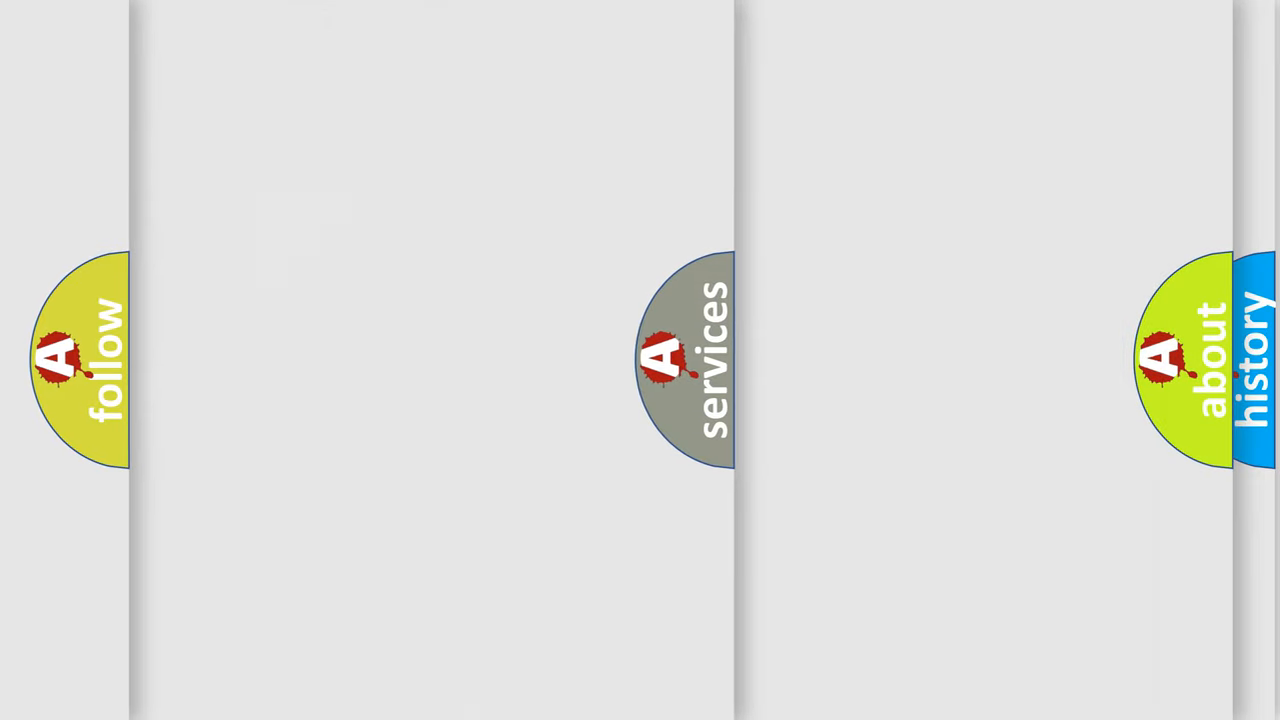
# Advance past the website panel to the slide spelling B1000 in vertical boxes.
pyautogui.click(670, 370)
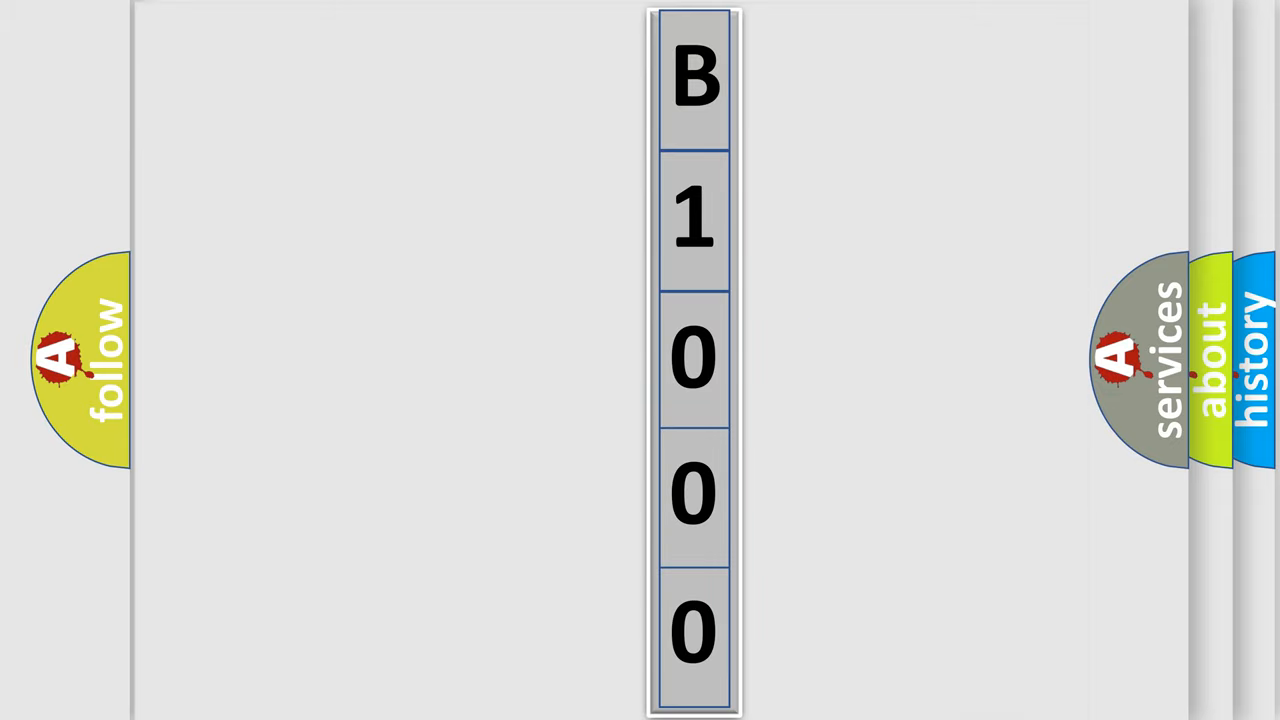